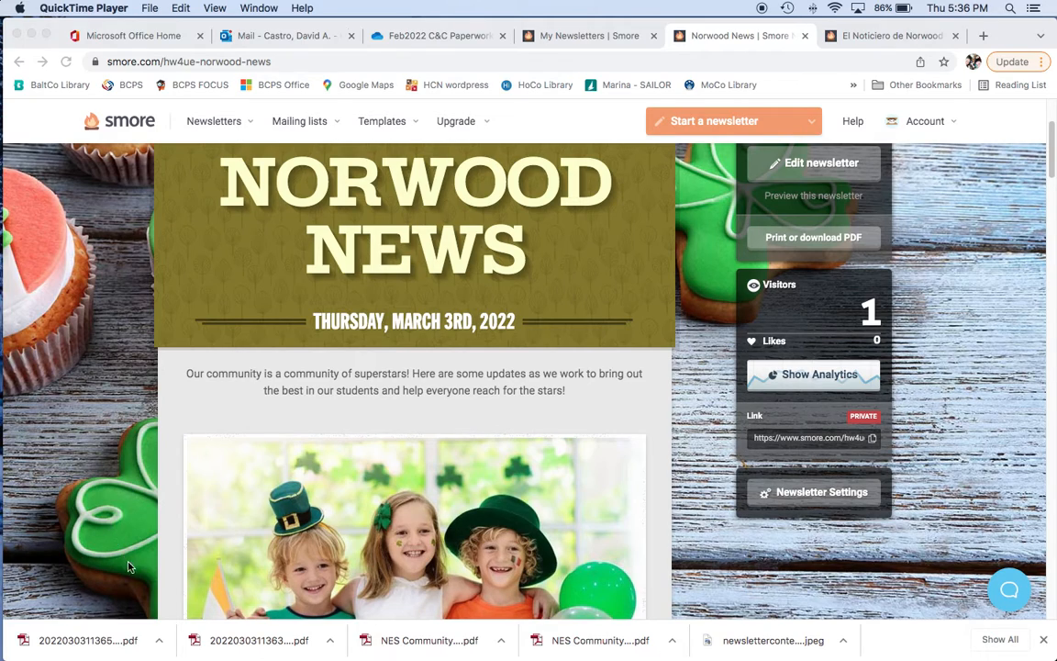
{"action": "mouse_move", "coordinate": [227, 528]}
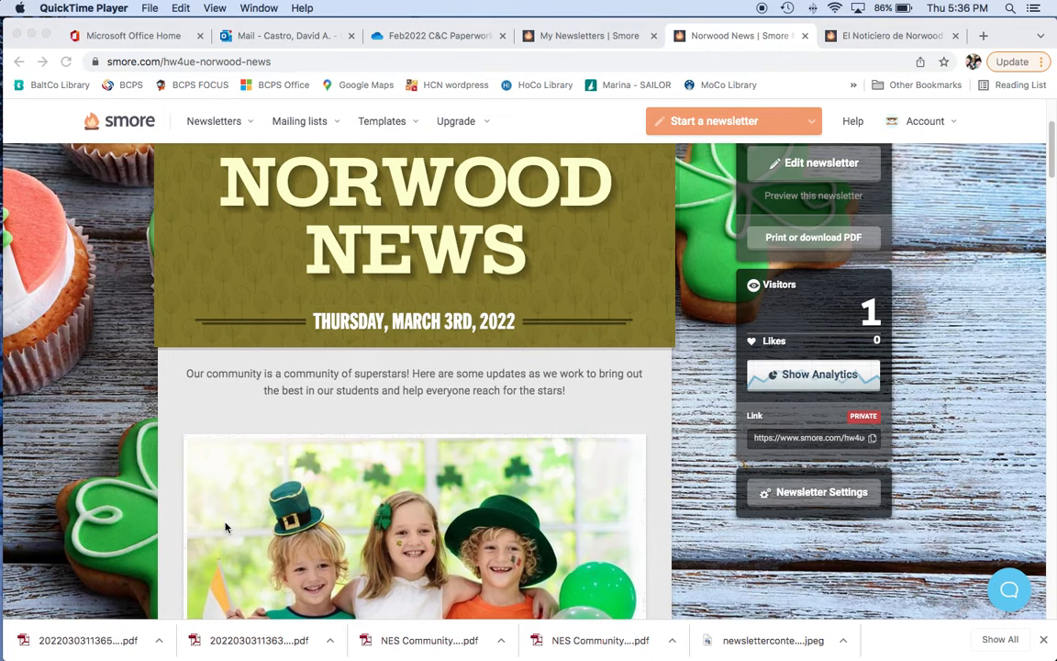
{"action": "scroll", "scroll_direction": "down", "scroll_amount": 3}
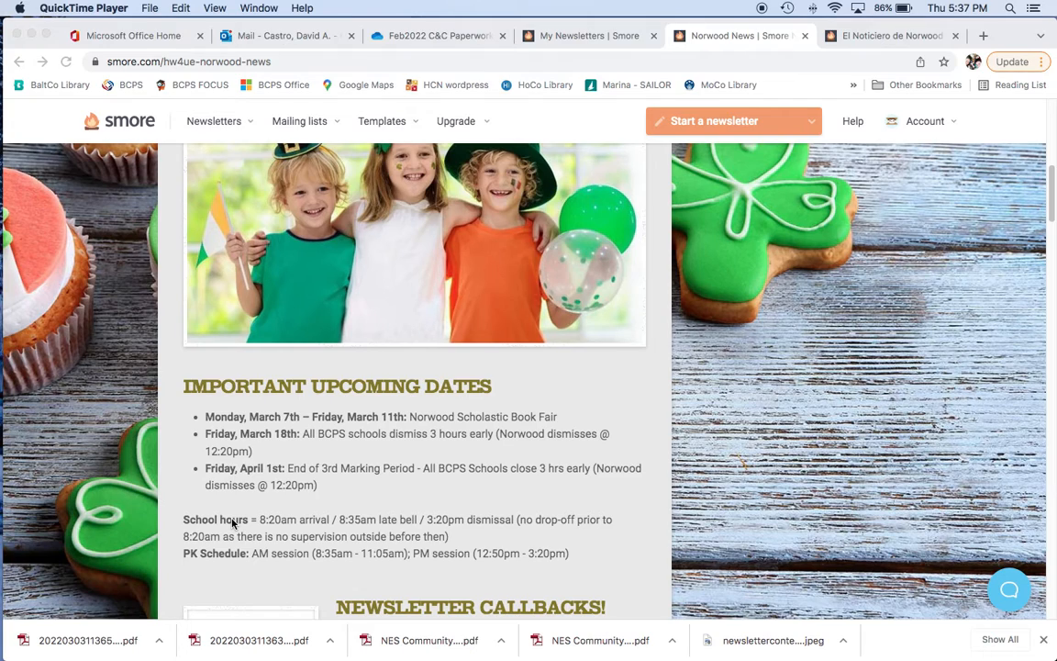
{"action": "mouse_move", "coordinate": [291, 505]}
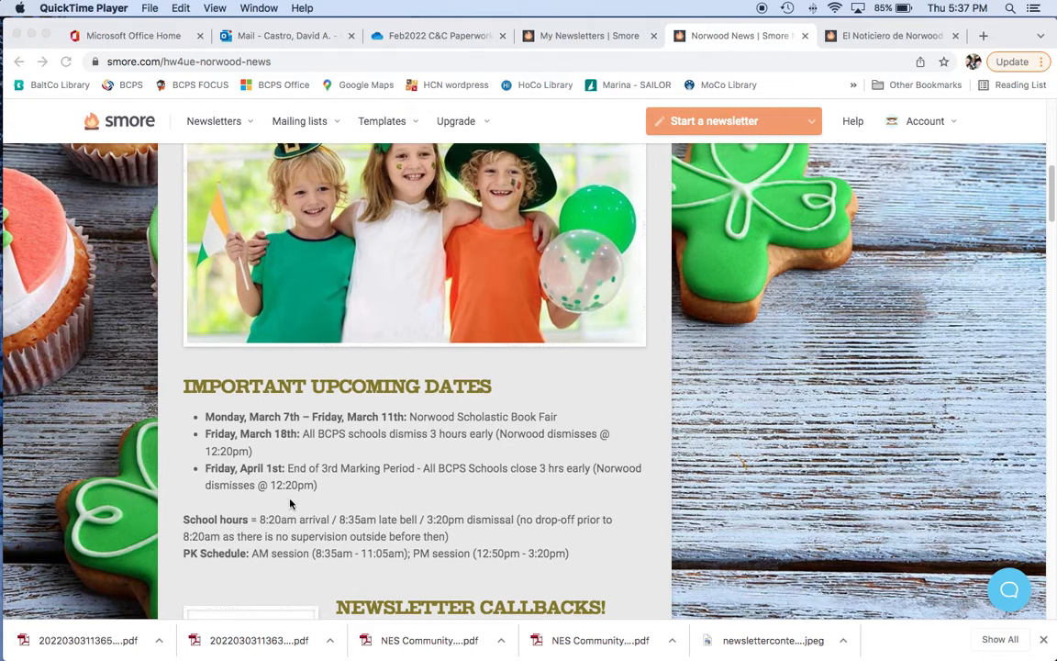
{"action": "scroll", "scroll_direction": "down", "scroll_amount": 3}
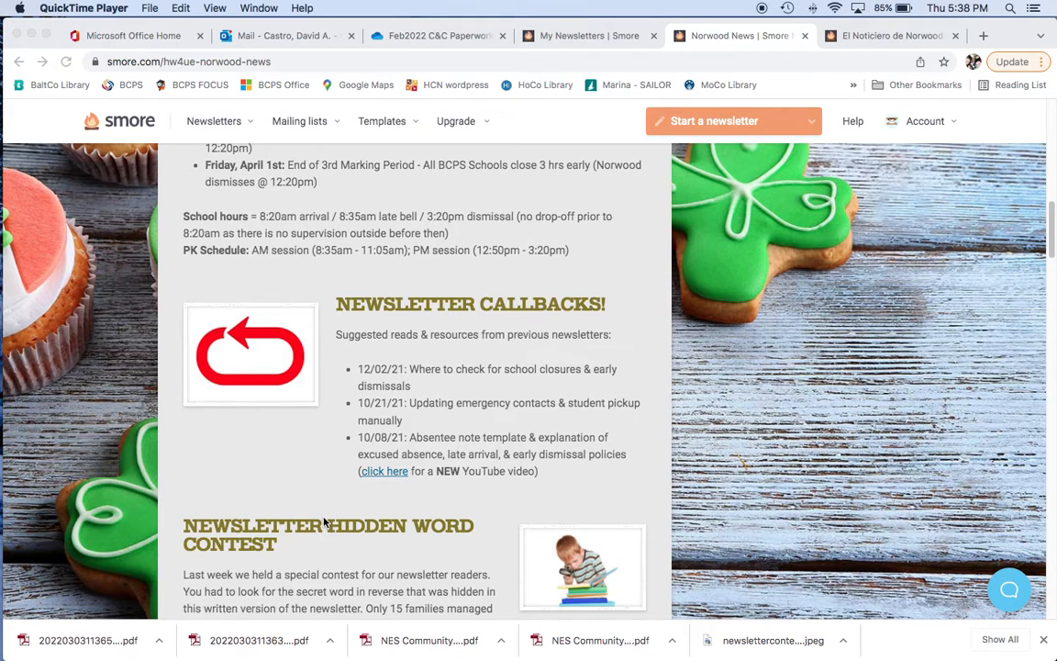
{"action": "scroll", "scroll_direction": "down", "scroll_amount": 3}
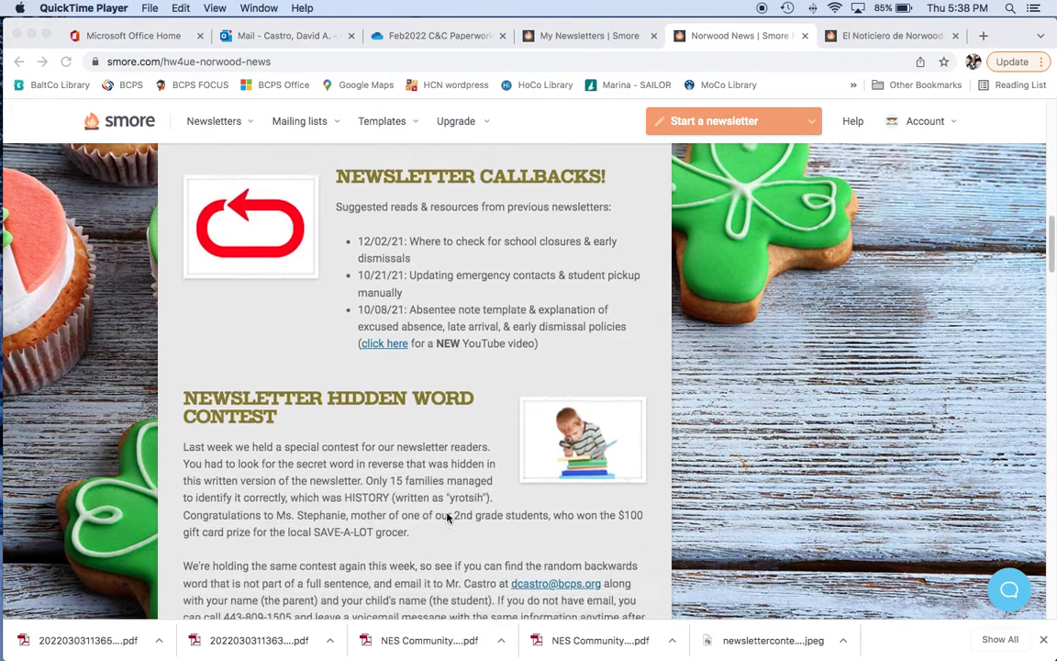
{"action": "scroll", "scroll_direction": "down", "scroll_amount": 3}
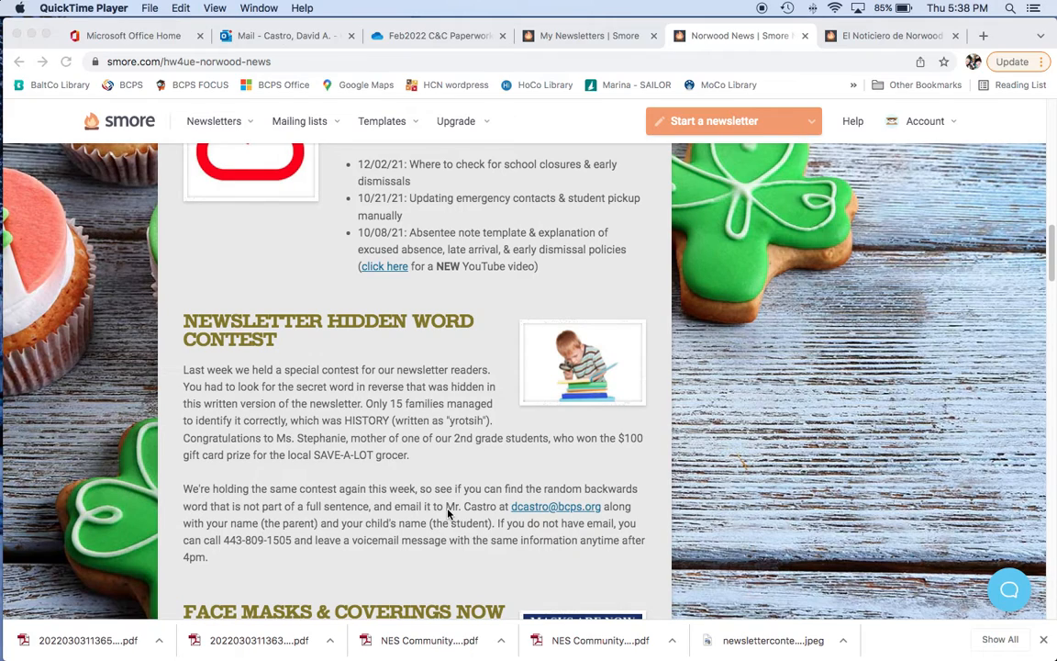
{"action": "mouse_move", "coordinate": [443, 506]}
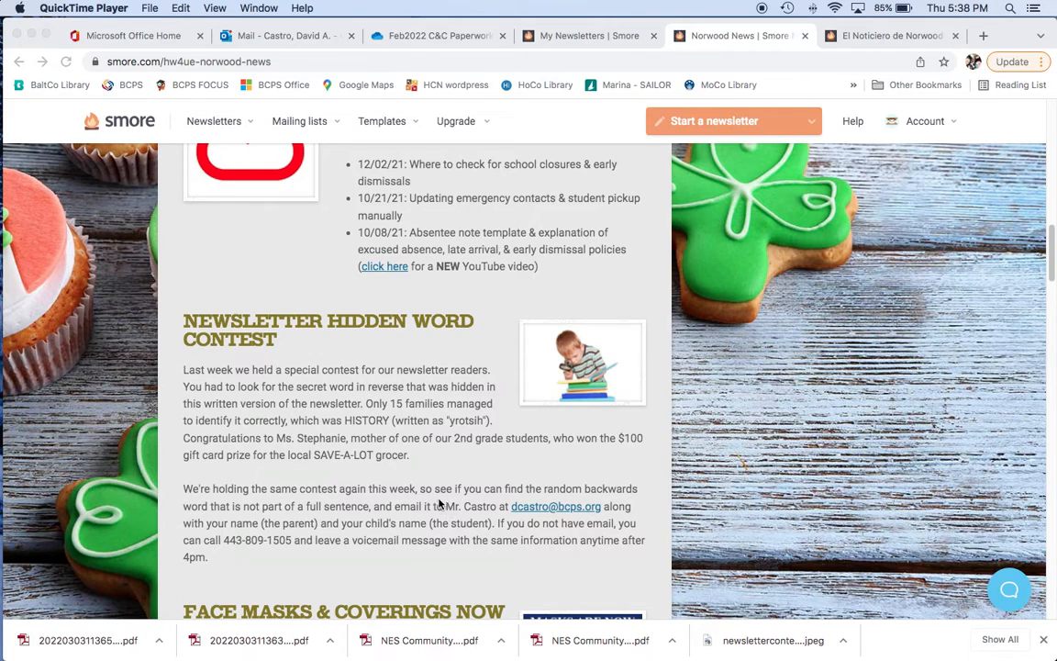
{"action": "scroll", "scroll_direction": "down", "scroll_amount": 3}
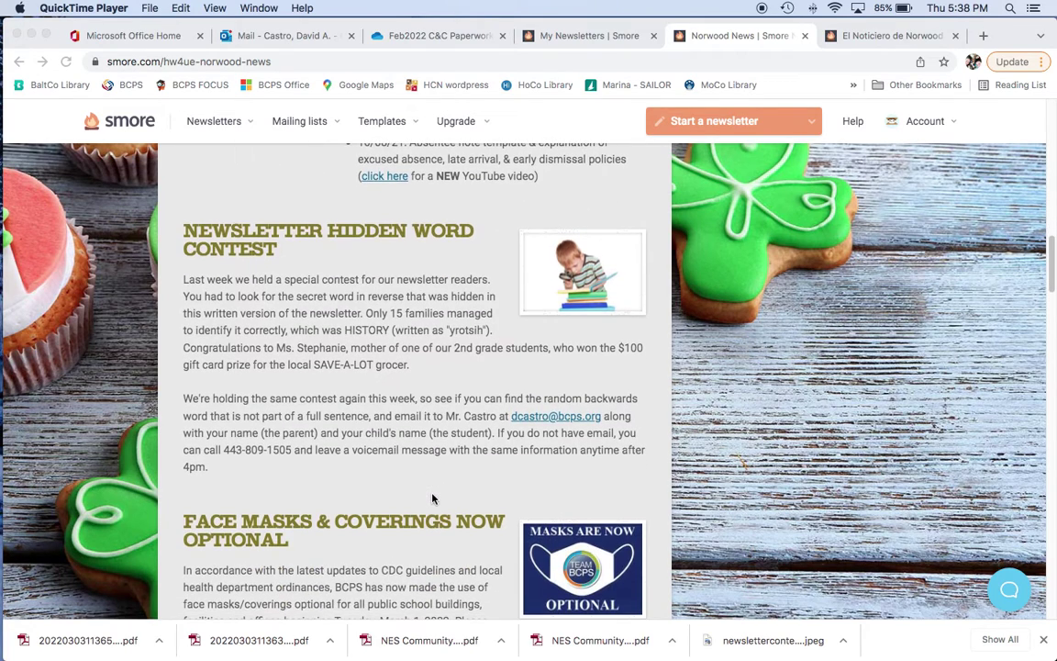
{"action": "mouse_move", "coordinate": [425, 494]}
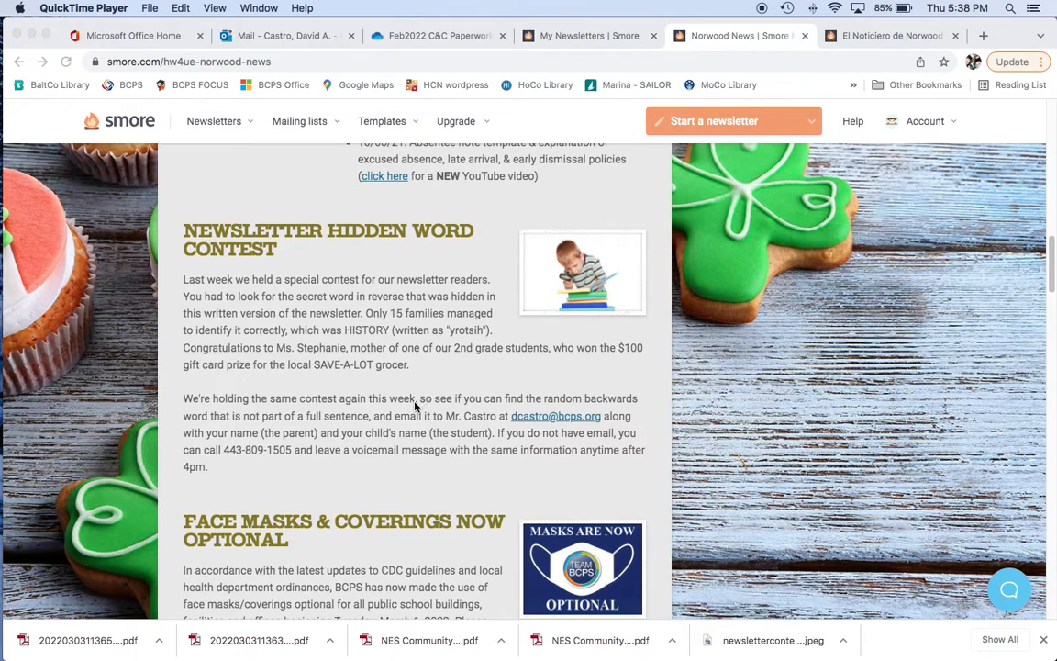
{"action": "scroll", "scroll_direction": "down", "scroll_amount": 3}
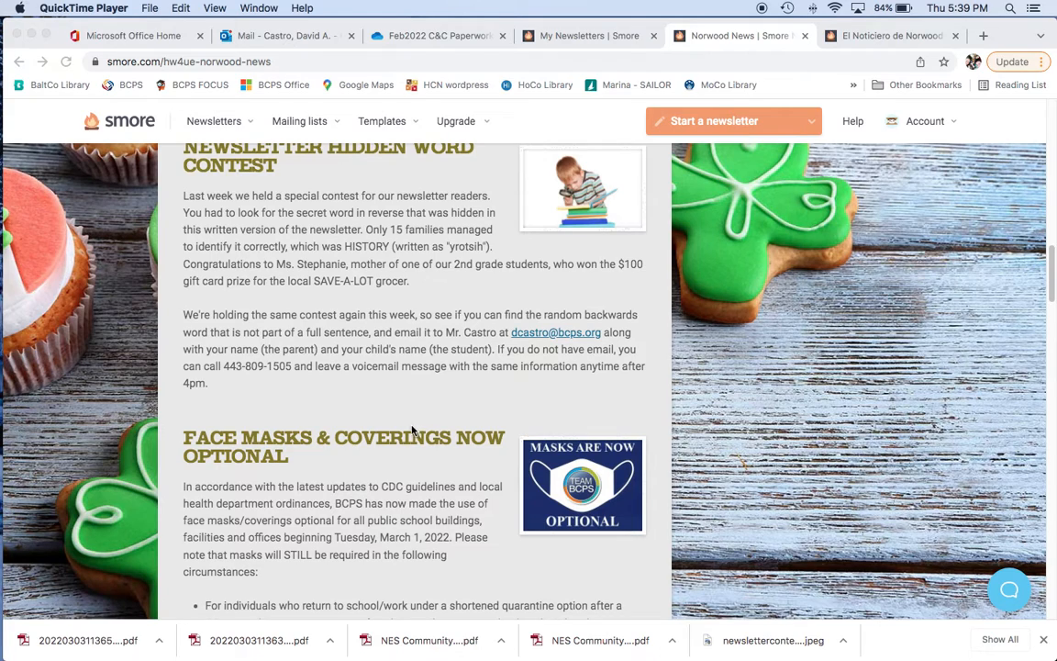
{"action": "scroll", "scroll_direction": "down", "scroll_amount": 3}
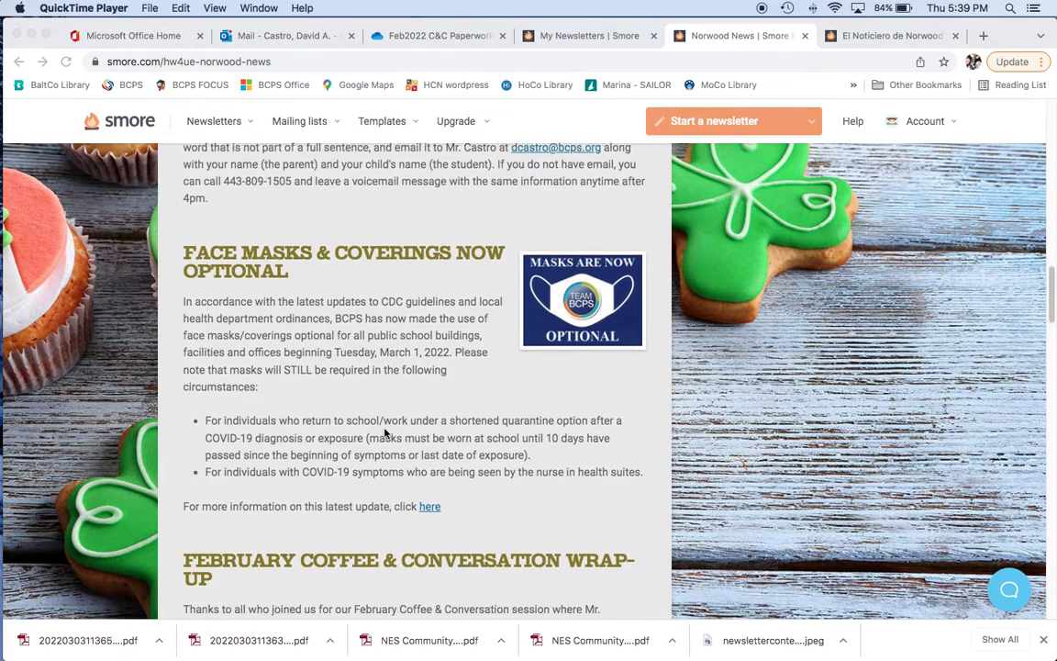
{"action": "scroll", "scroll_direction": "down", "scroll_amount": 3}
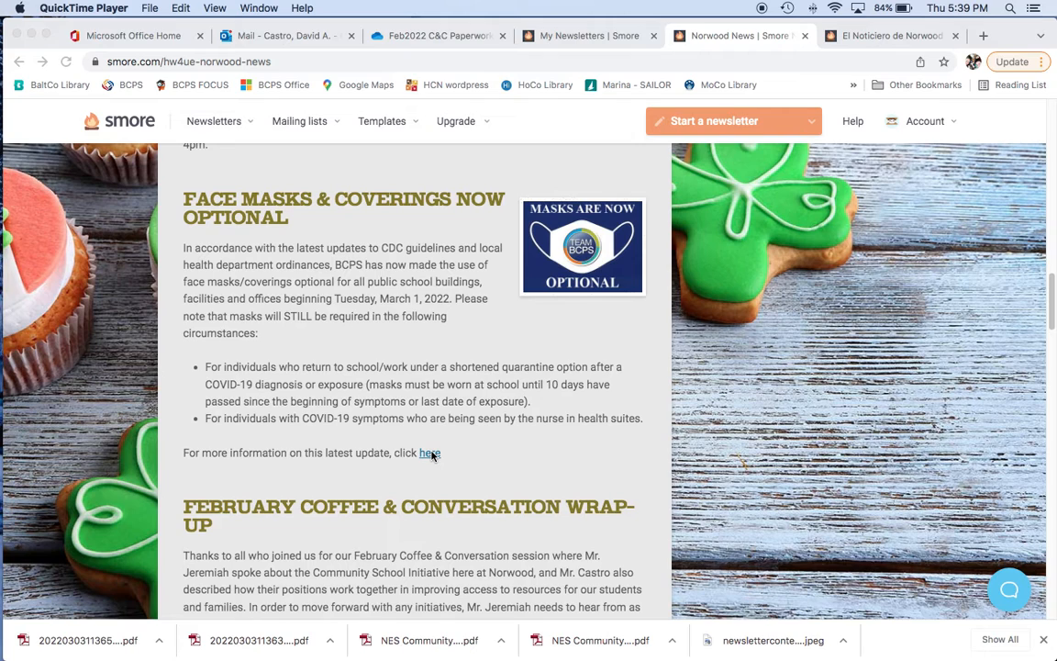
{"action": "mouse_move", "coordinate": [400, 466]}
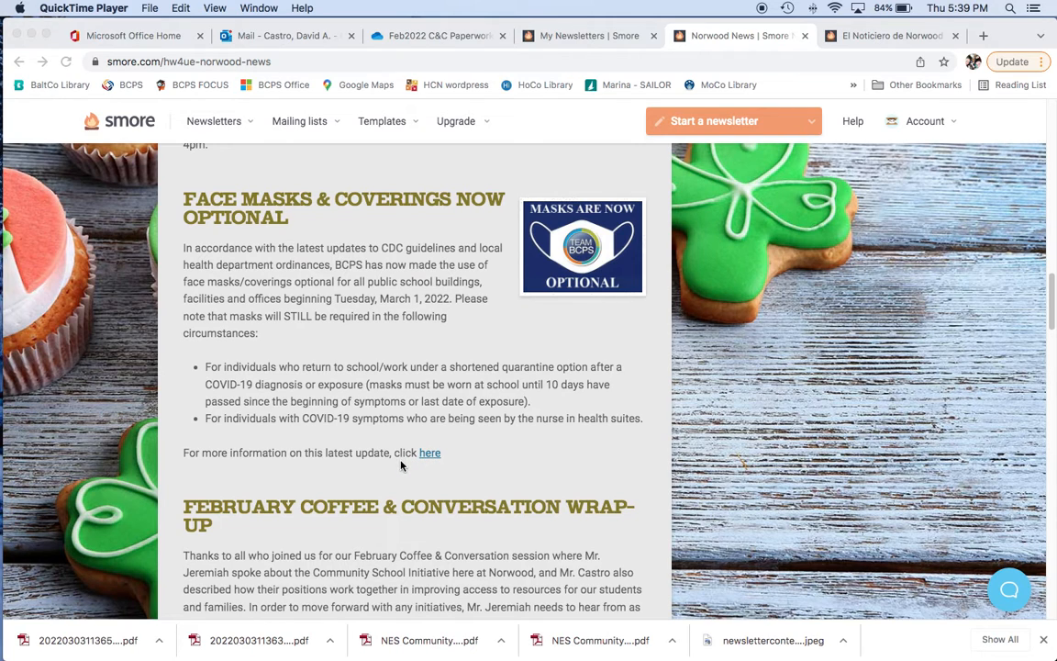
{"action": "scroll", "scroll_direction": "down", "scroll_amount": 3}
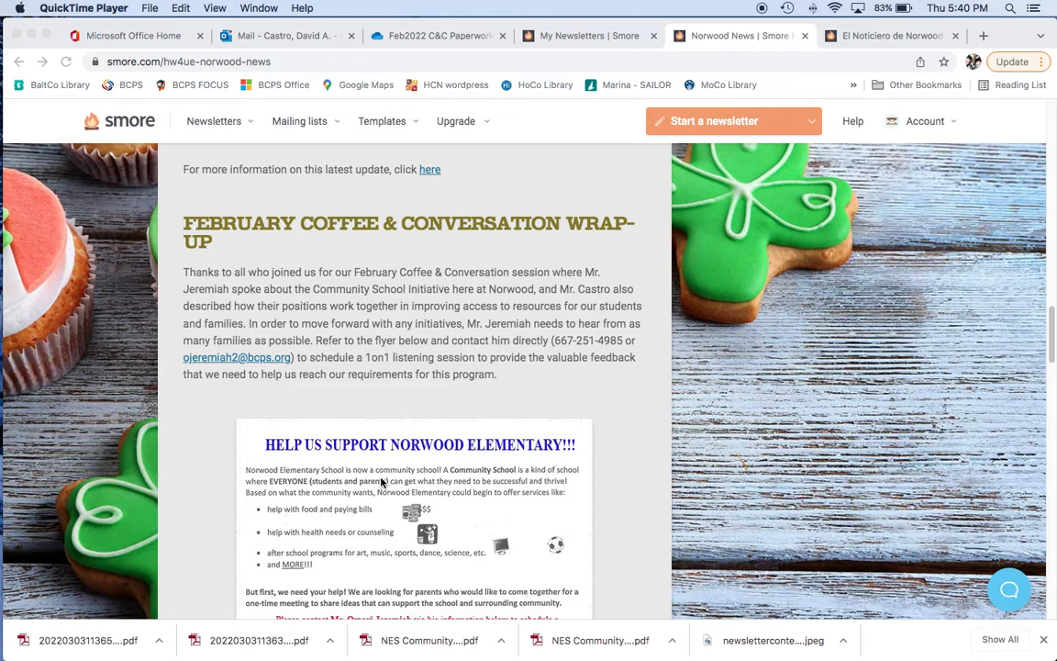
{"action": "mouse_move", "coordinate": [432, 406]}
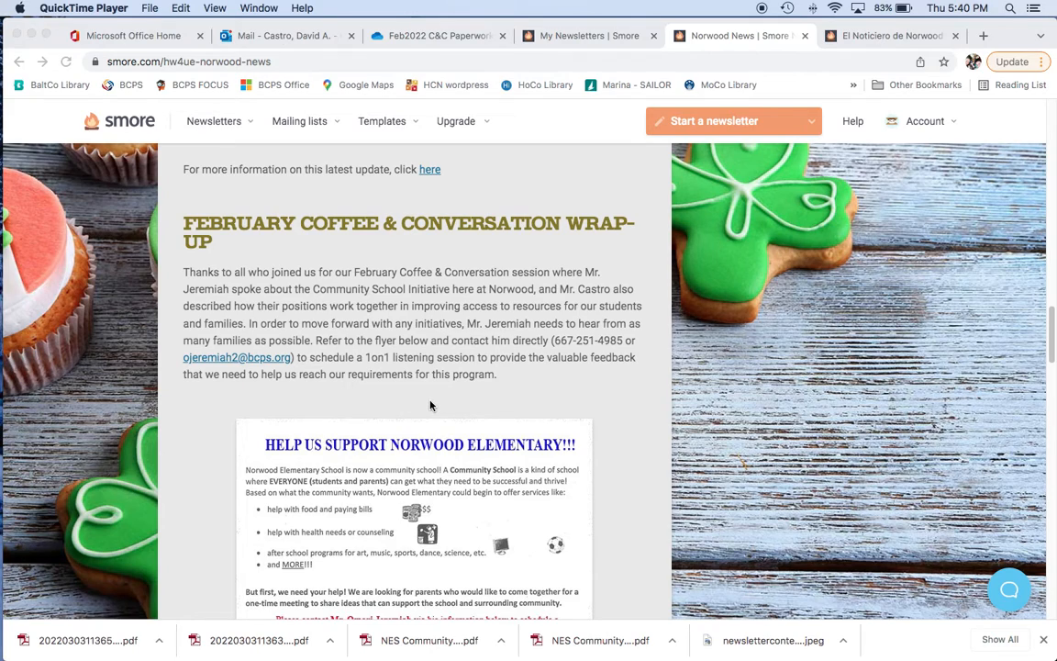
{"action": "mouse_move", "coordinate": [439, 411]}
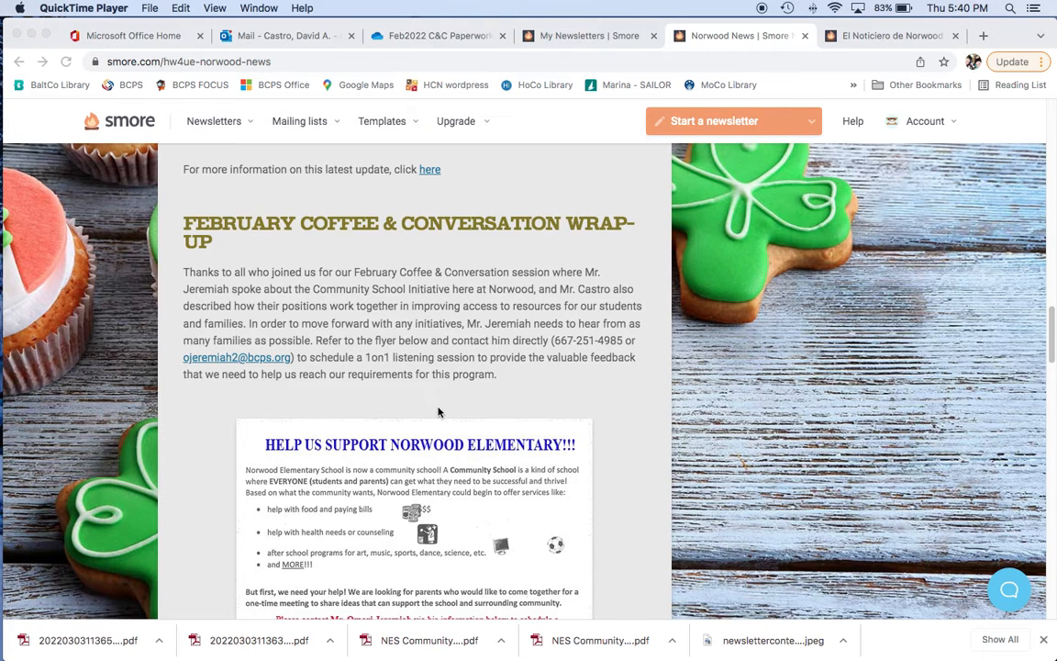
{"action": "scroll", "scroll_direction": "down", "scroll_amount": 3}
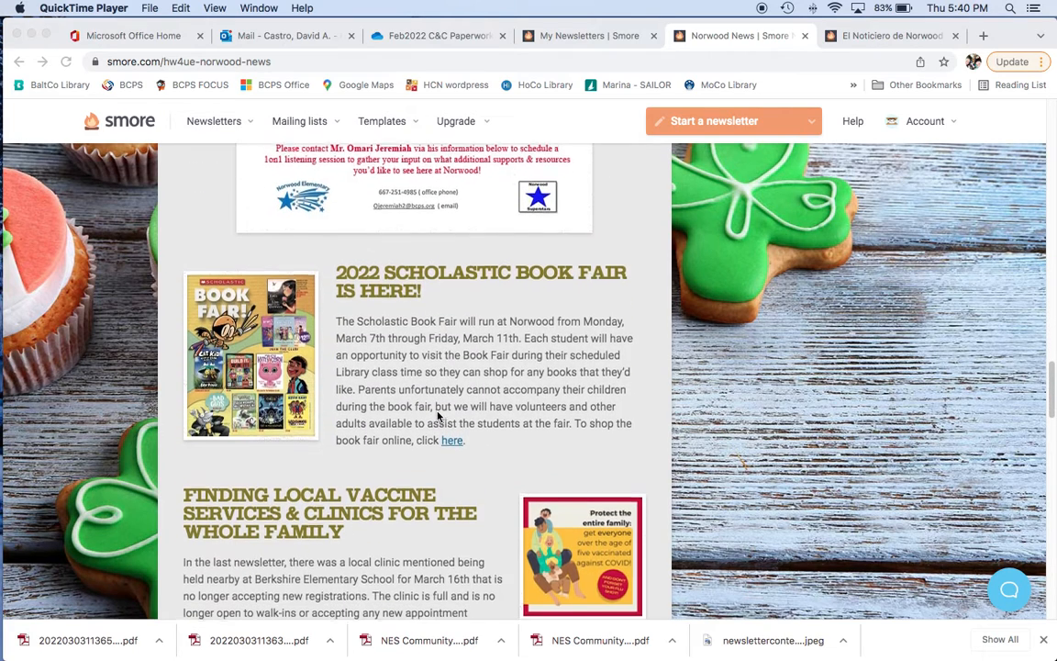
{"action": "scroll", "scroll_direction": "up", "scroll_amount": 3}
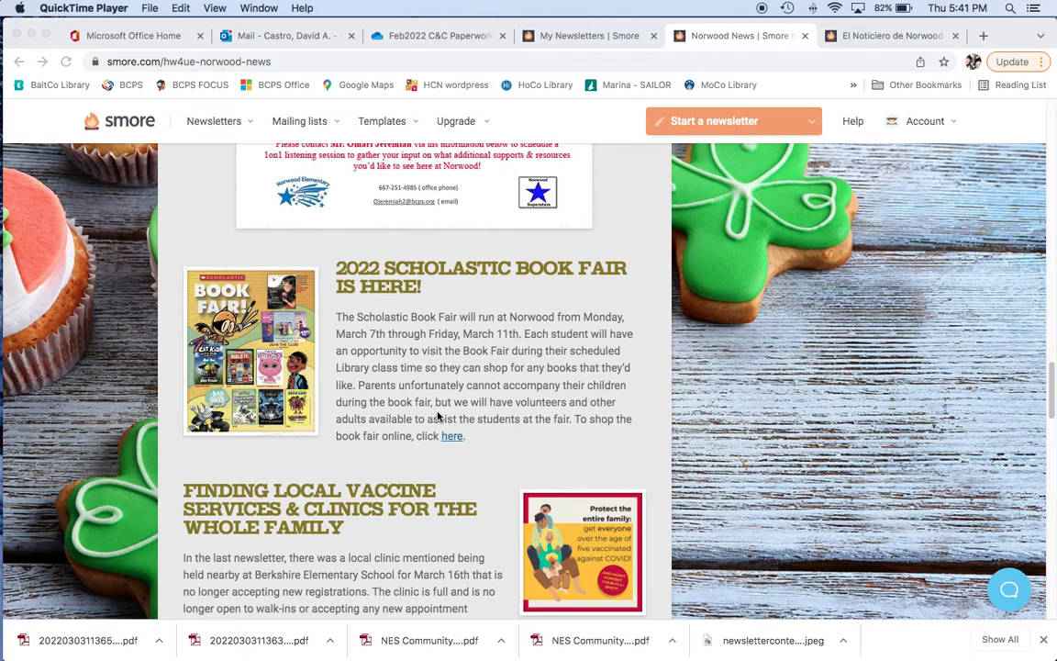
{"action": "mouse_move", "coordinate": [439, 443]}
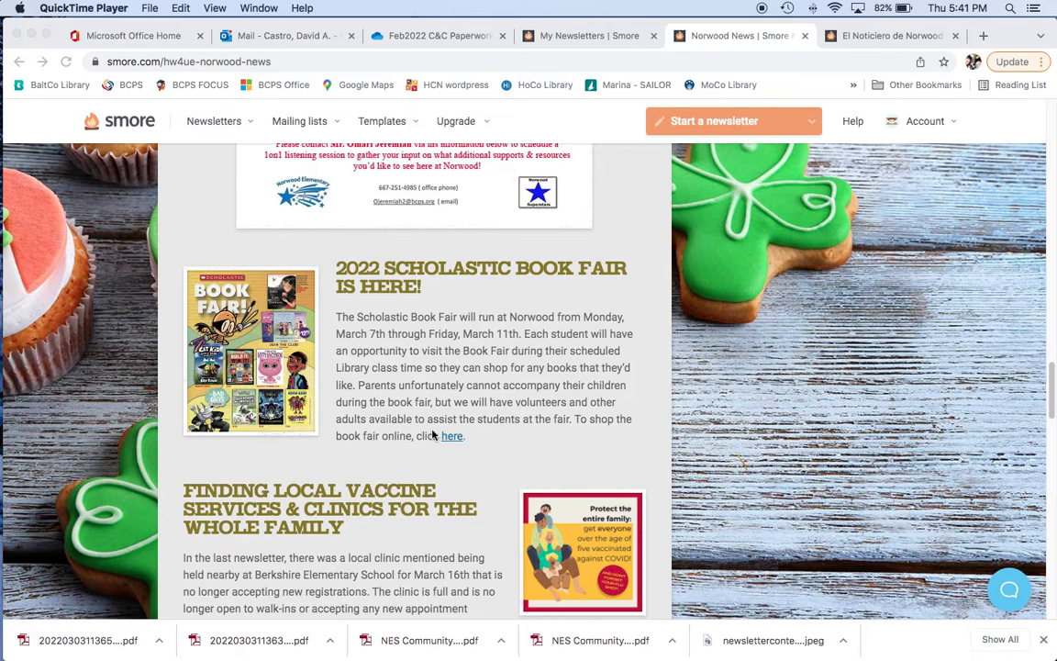
{"action": "scroll", "scroll_direction": "down", "scroll_amount": 3}
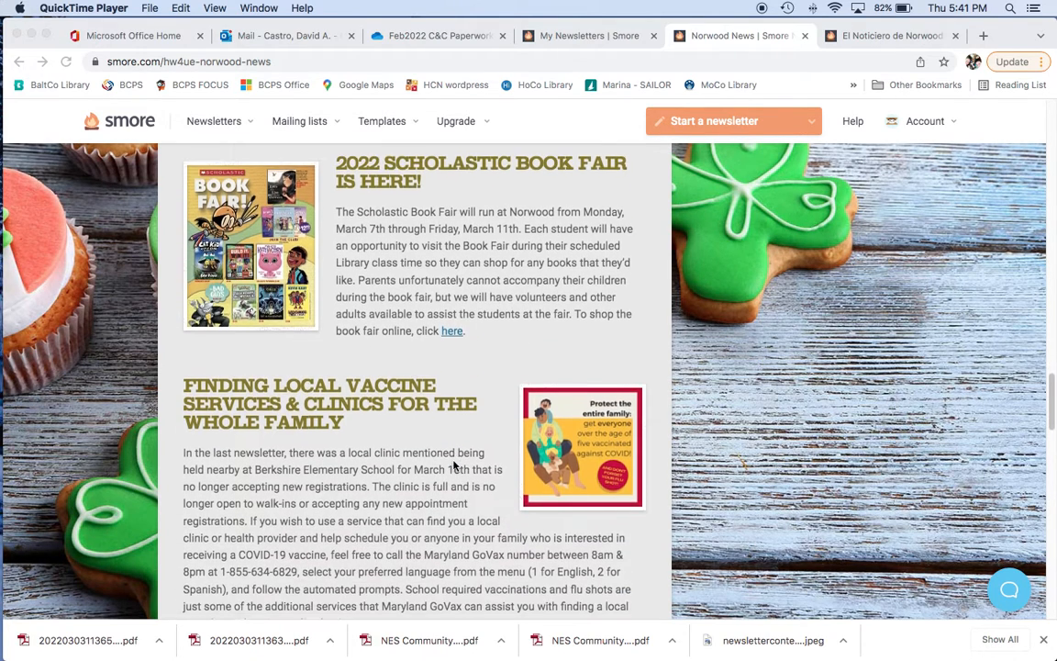
{"action": "scroll", "scroll_direction": "down", "scroll_amount": 3}
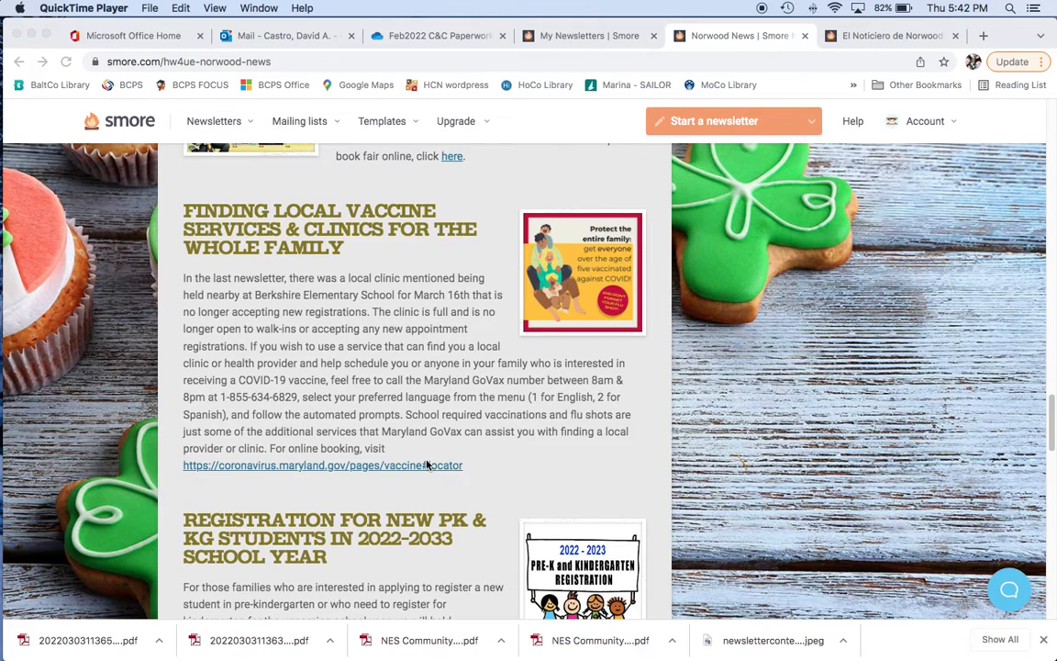
{"action": "mouse_move", "coordinate": [438, 486]}
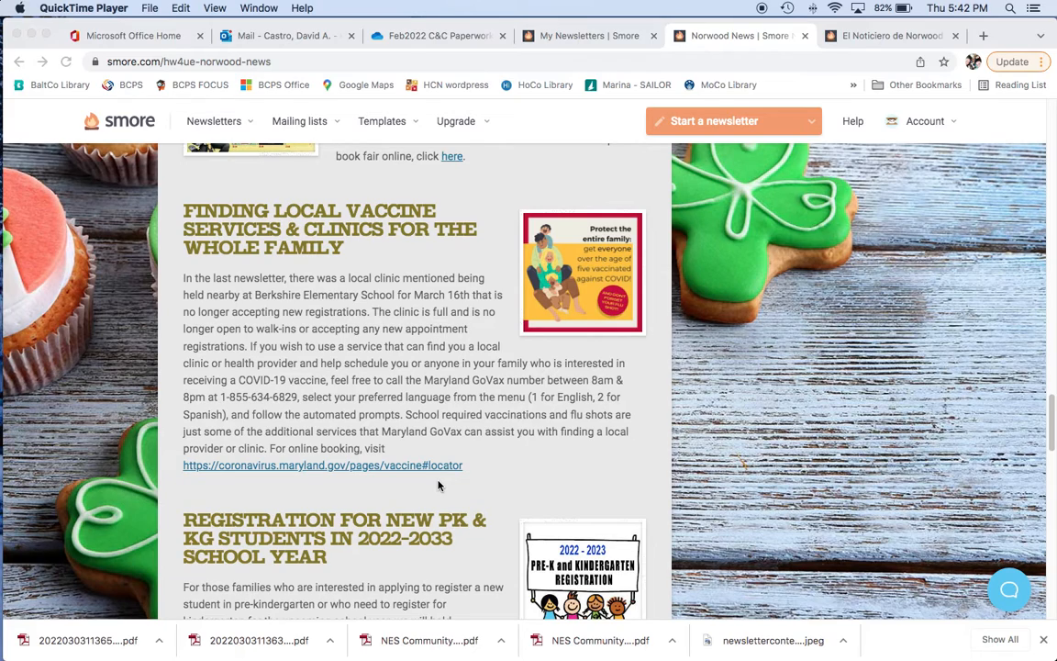
{"action": "mouse_move", "coordinate": [436, 475]}
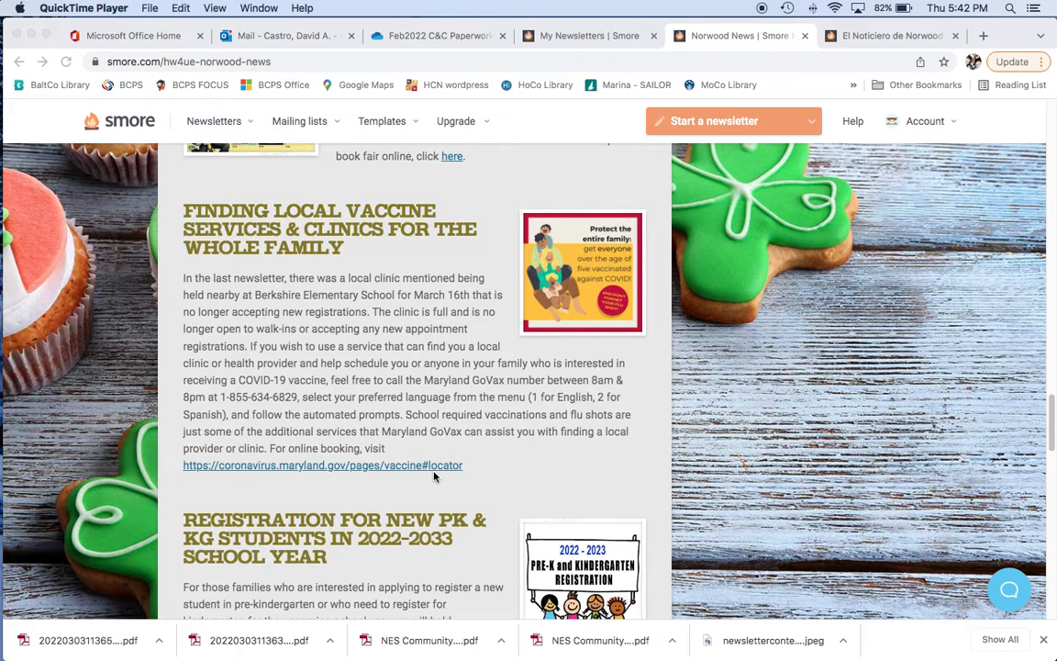
{"action": "scroll", "scroll_direction": "down", "scroll_amount": 3}
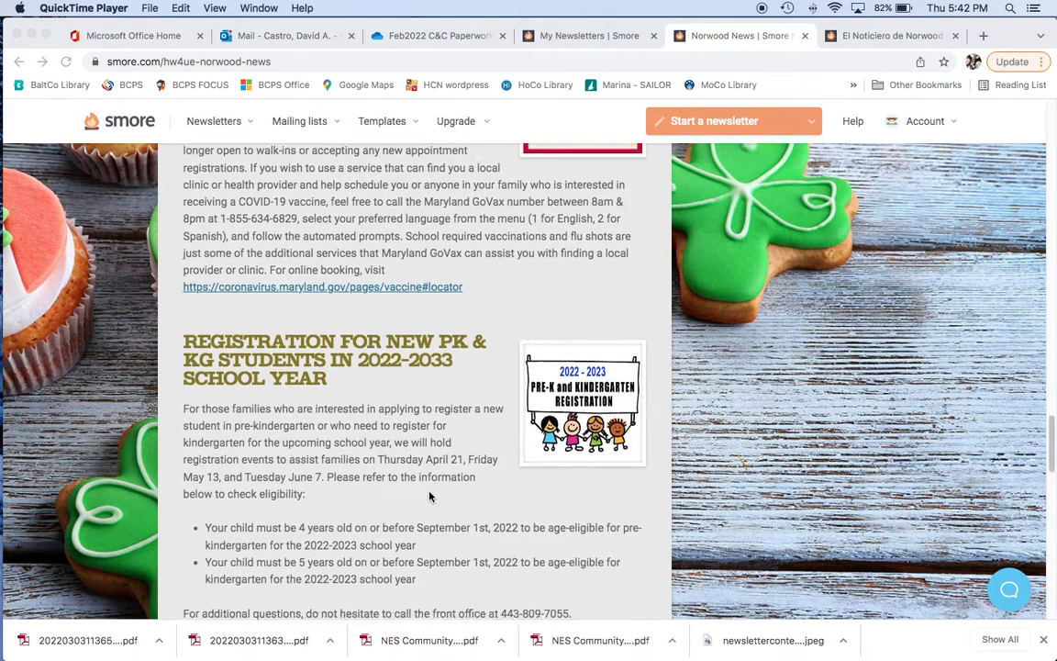
{"action": "scroll", "scroll_direction": "down", "scroll_amount": 3}
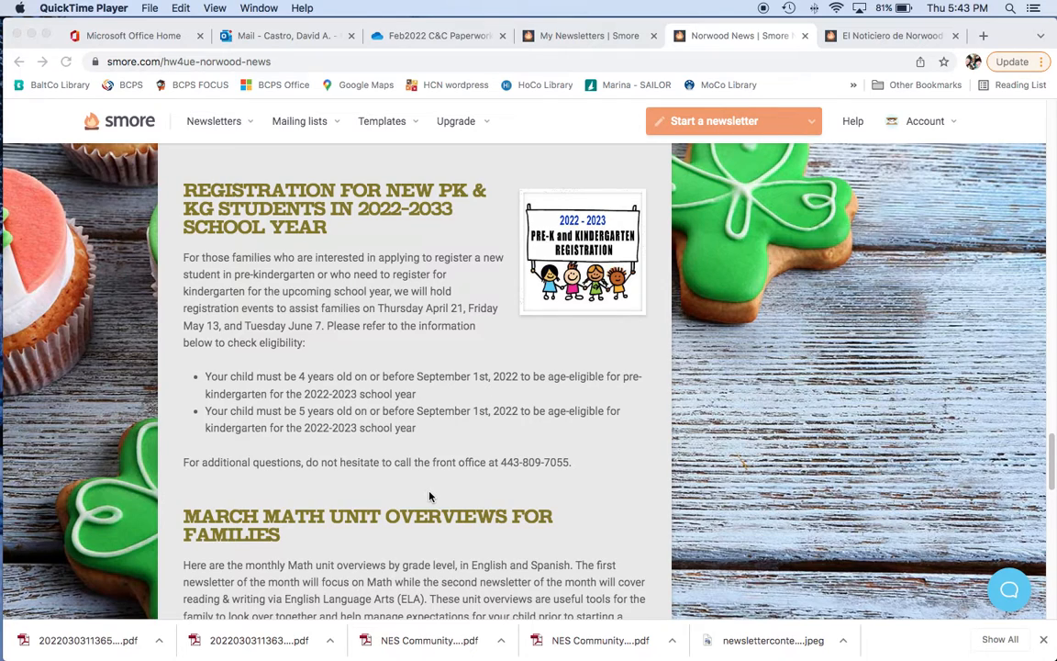
{"action": "mouse_move", "coordinate": [408, 424]}
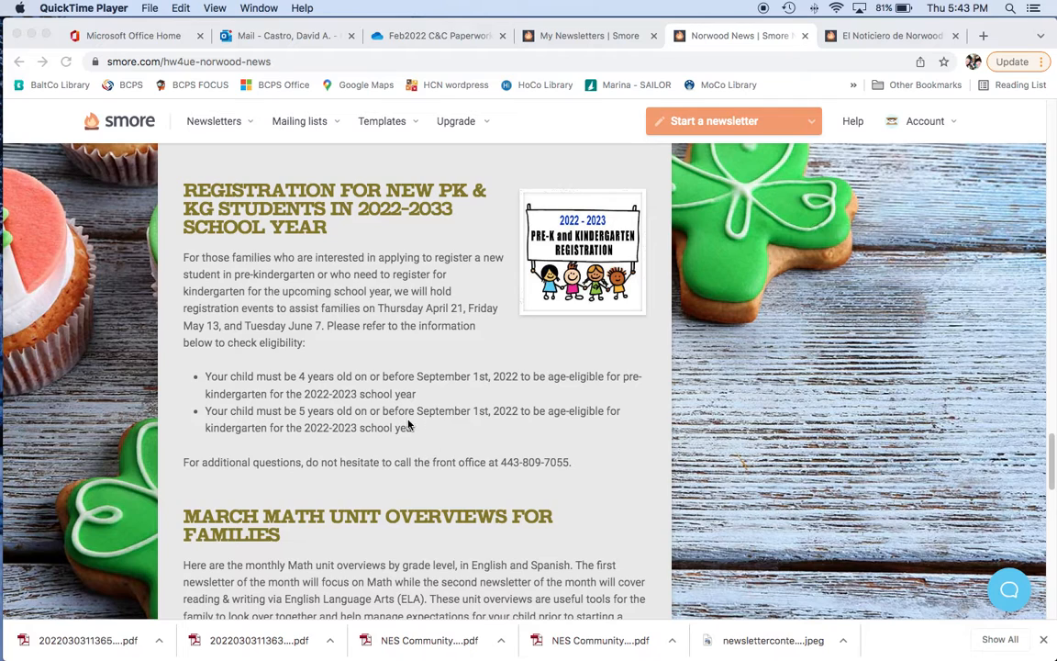
{"action": "scroll", "scroll_direction": "down", "scroll_amount": 3}
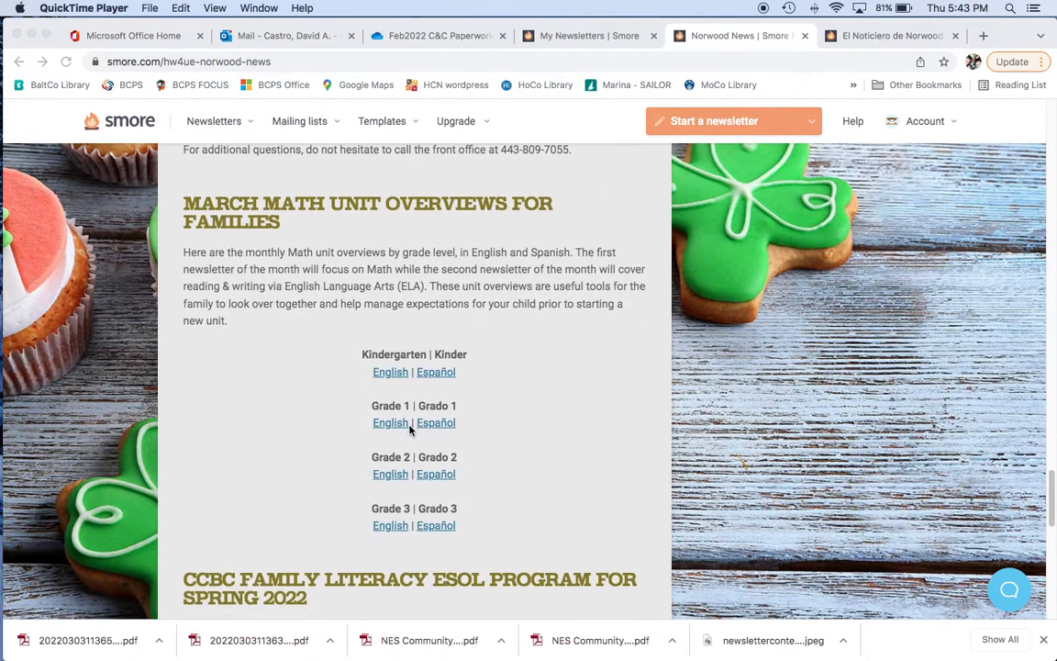
{"action": "mouse_move", "coordinate": [468, 450]}
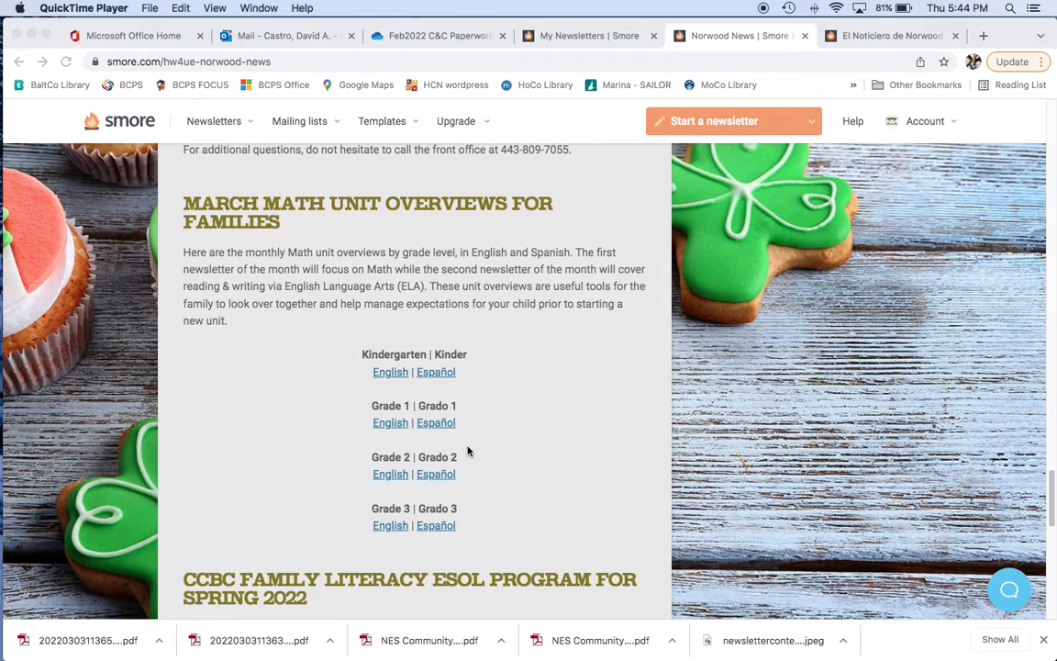
{"action": "mouse_move", "coordinate": [503, 462]}
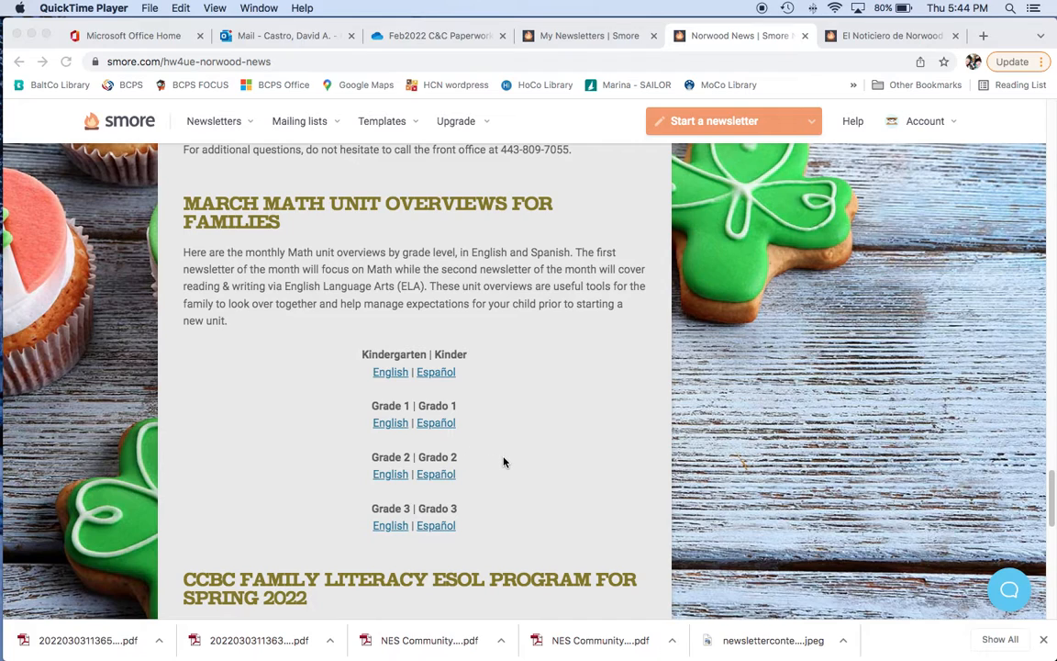
{"action": "mouse_move", "coordinate": [526, 475]}
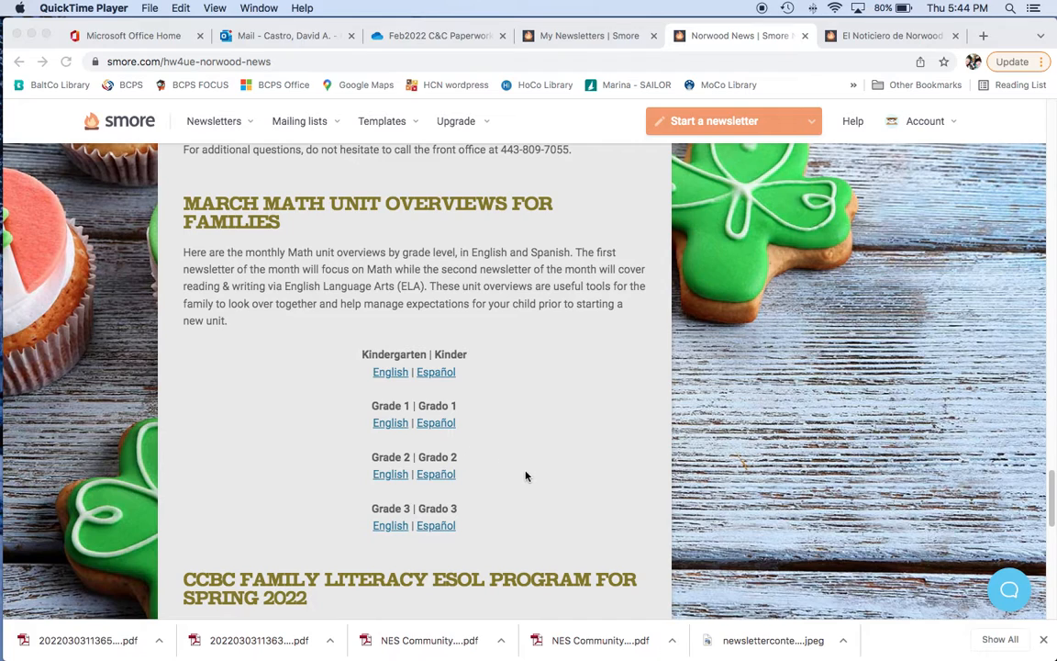
{"action": "scroll", "scroll_direction": "down", "scroll_amount": 3}
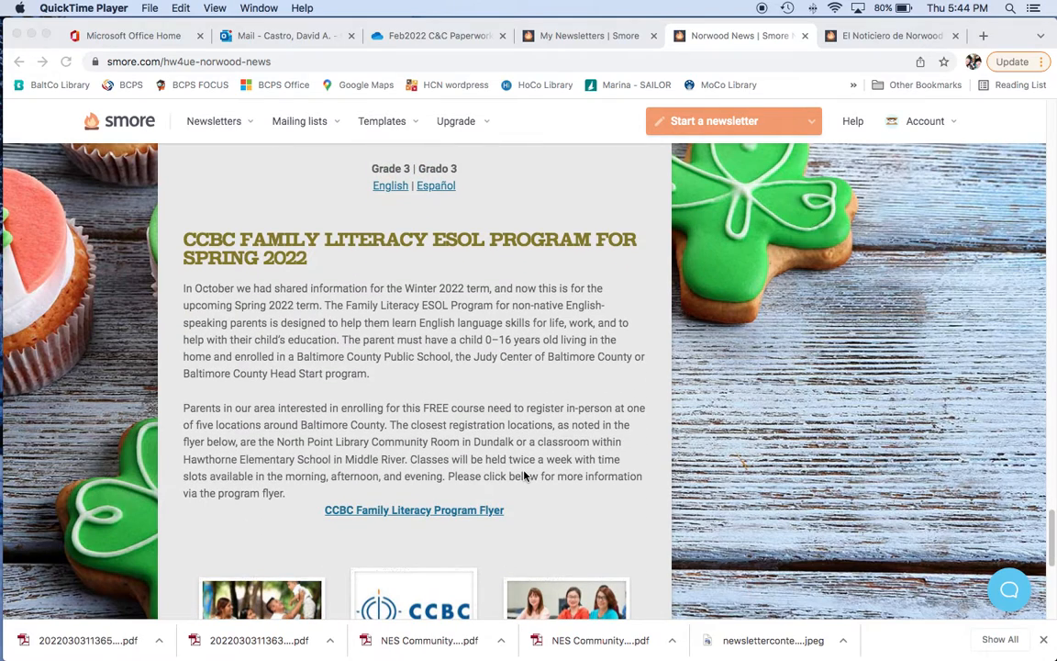